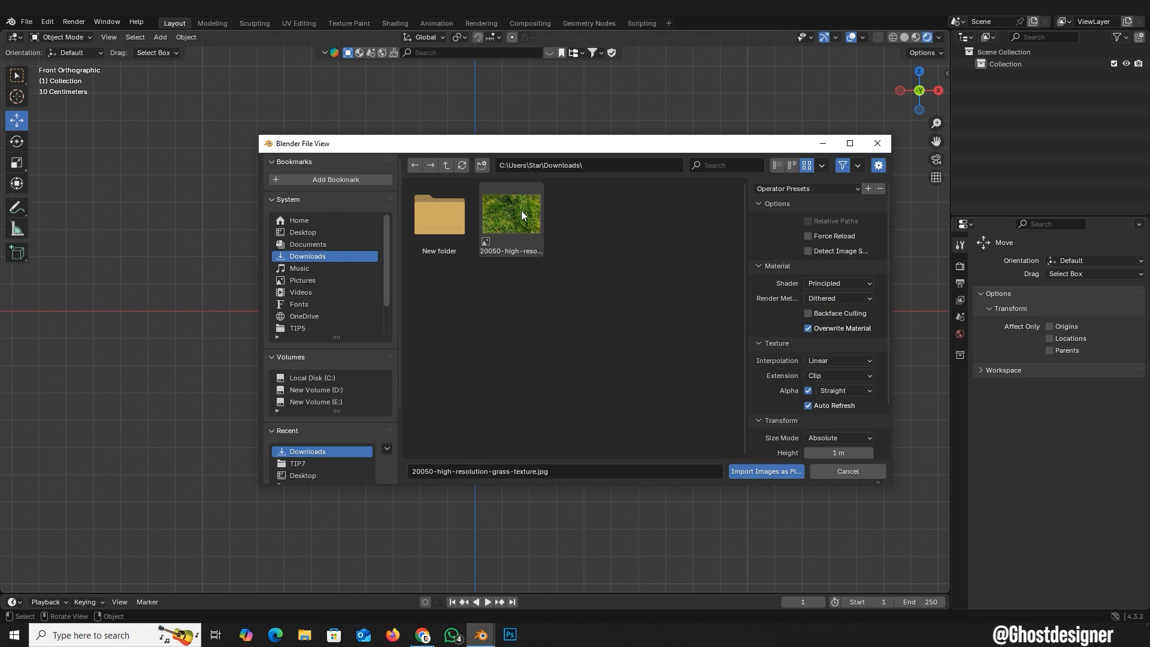
# Import the grass JPG as an image plane and subdivide it with 50 cuts.
pyautogui.click(764, 471)
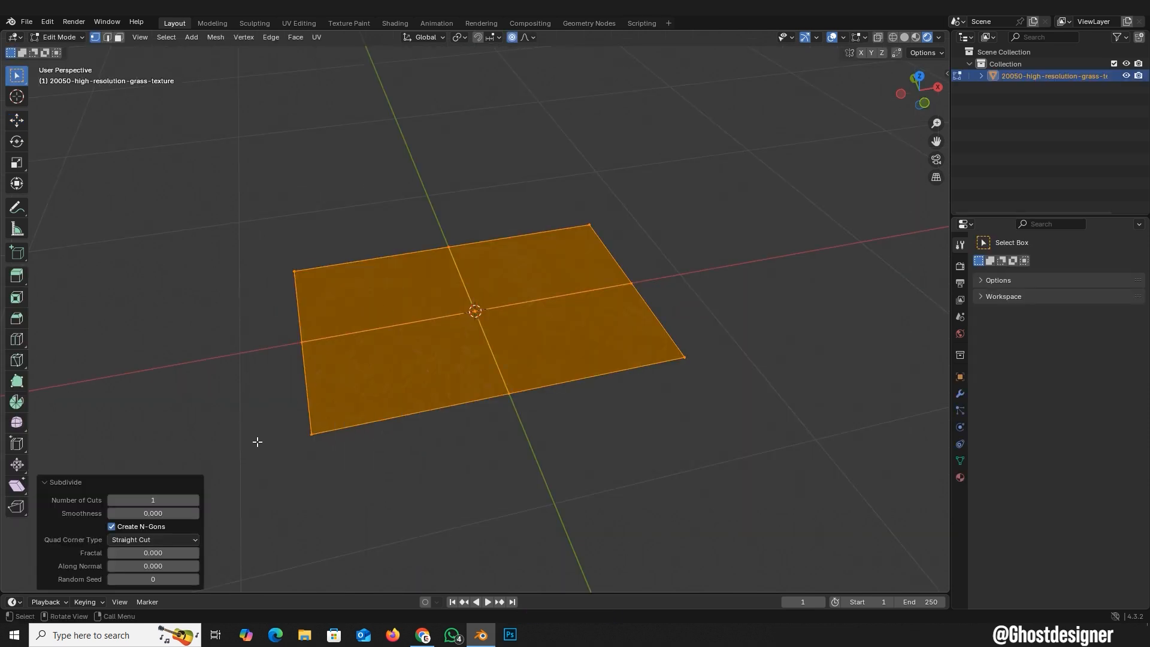
pyautogui.write('50')
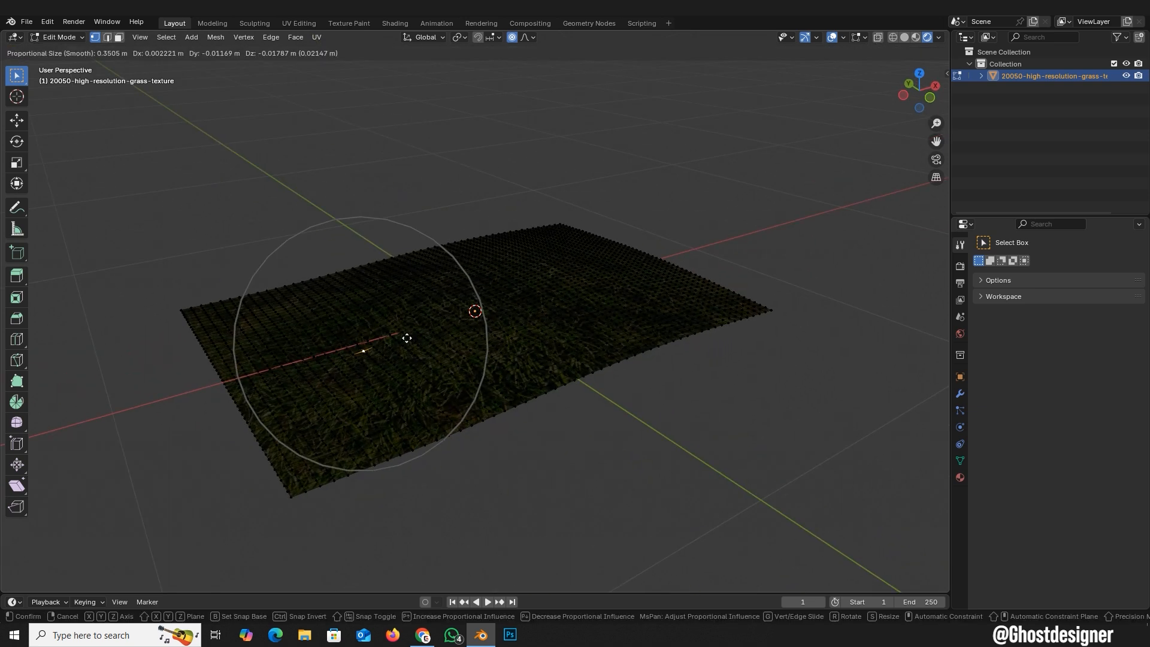
# Confirm the proportional-editing vertex move that raises a smooth bump in the ground.
pyautogui.press('Tab')
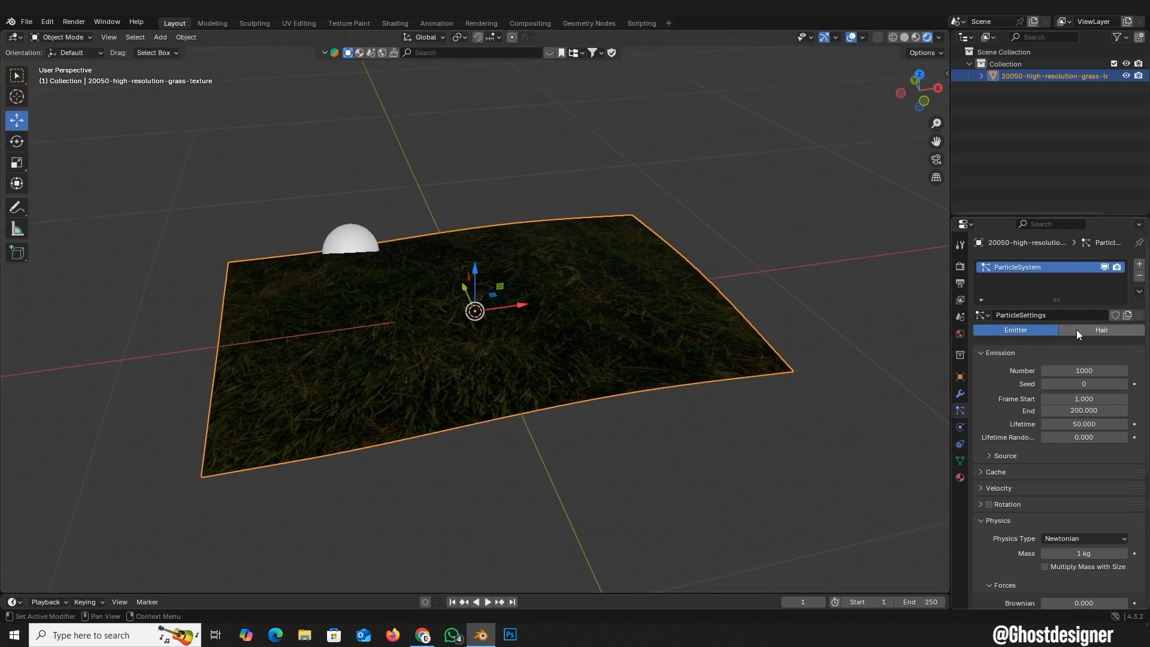
# Set the particle system to Hair with 80000 strands and 0.04 m hair length.
pyautogui.click(1099, 329)
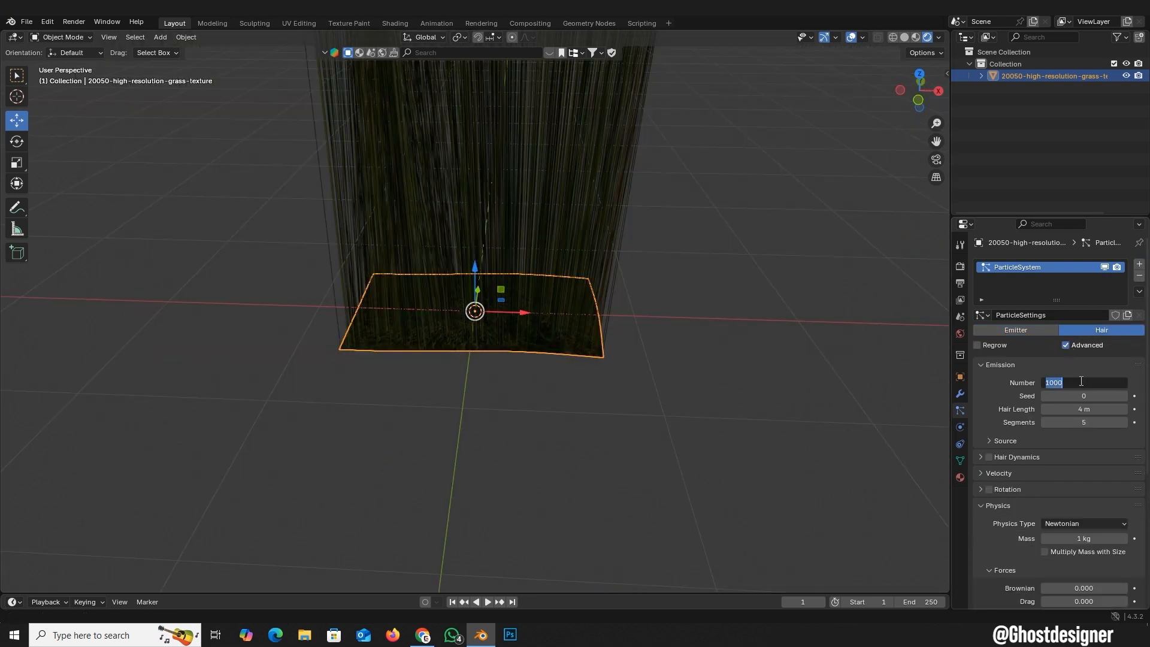
pyautogui.write('80000')
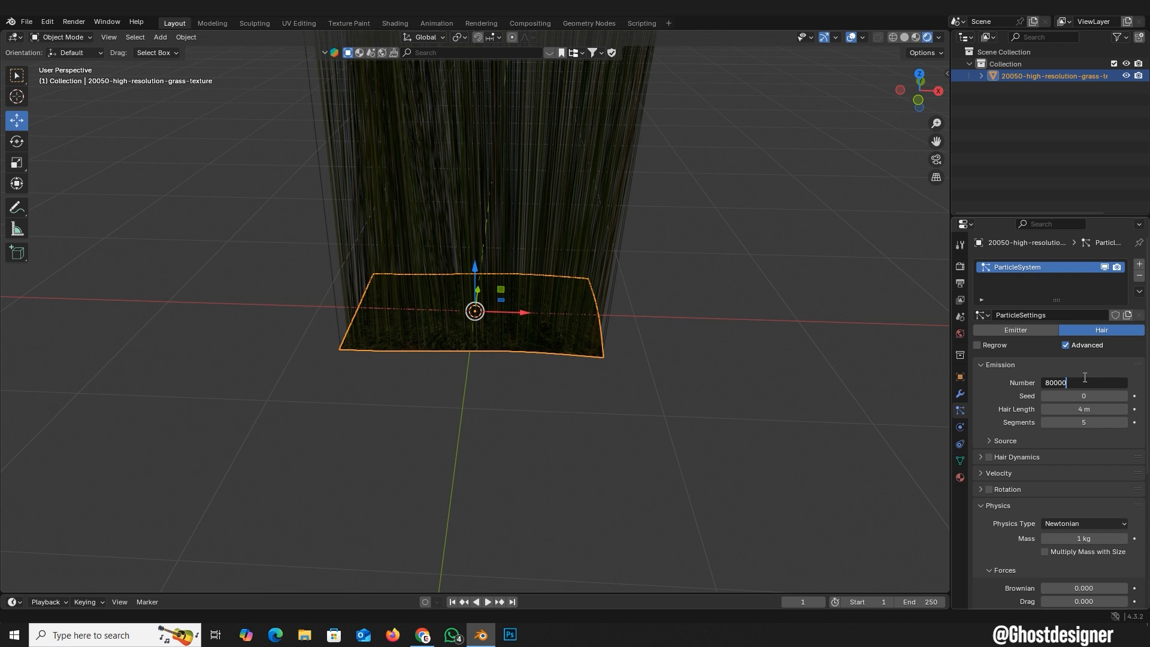
pyautogui.click(1083, 409)
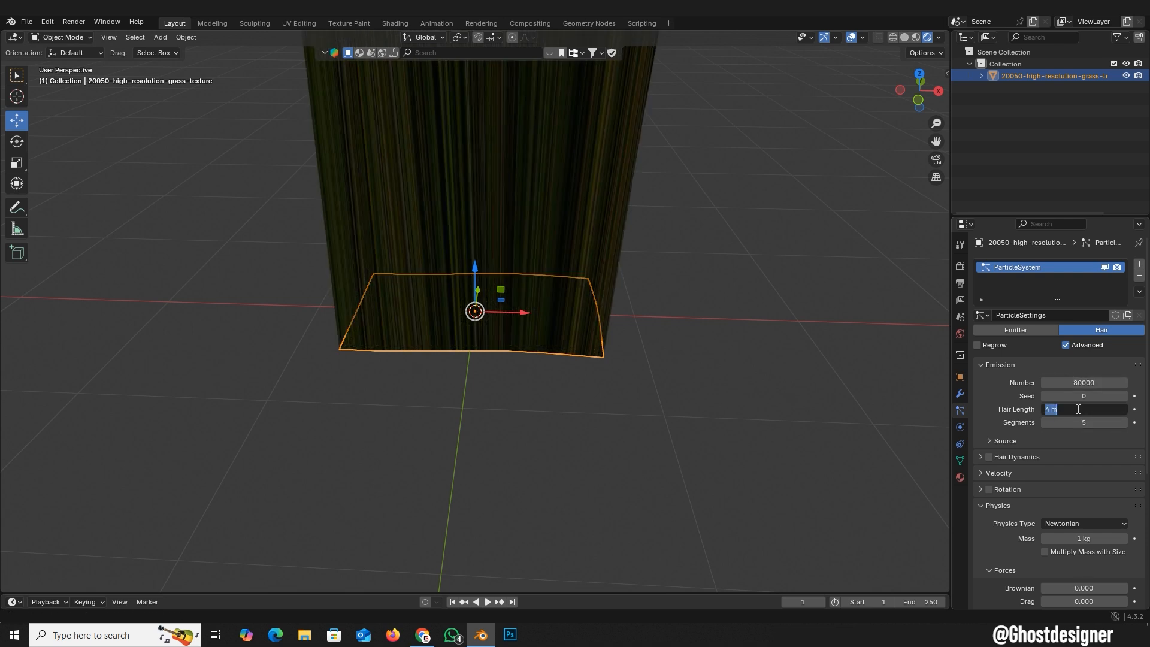
pyautogui.write('0.04')
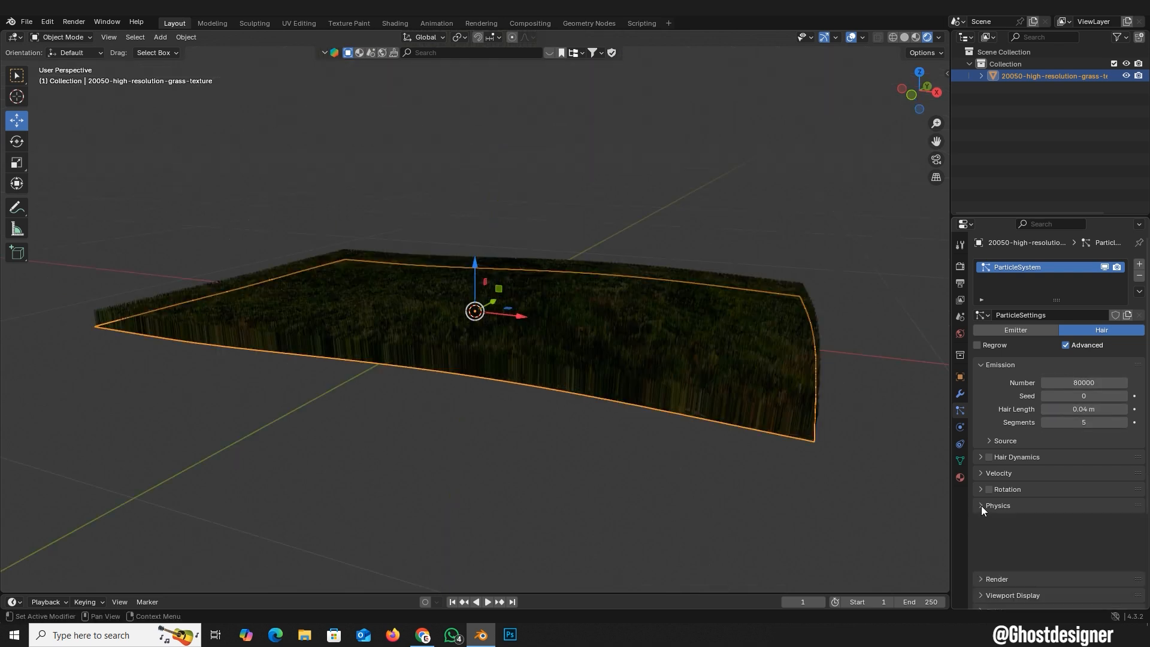
# Set hair physics forces to Brownian 0.11 and Damp 0.010.
pyautogui.click(980, 505)
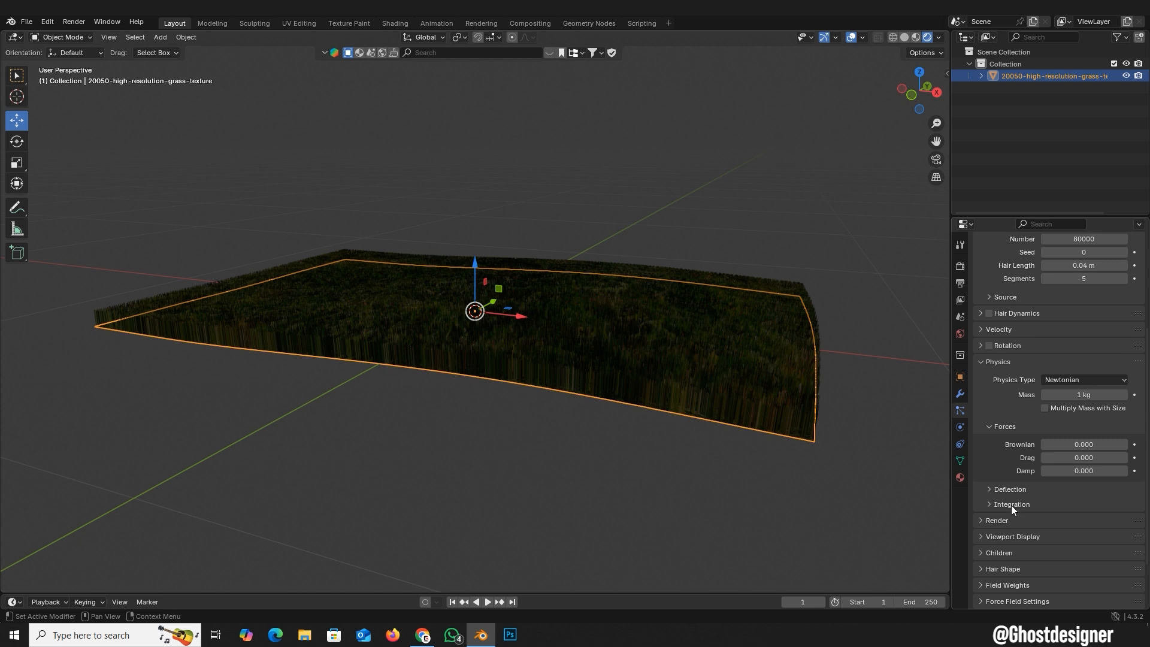
pyautogui.moveTo(1083, 444); pyautogui.dragTo(1098, 444)
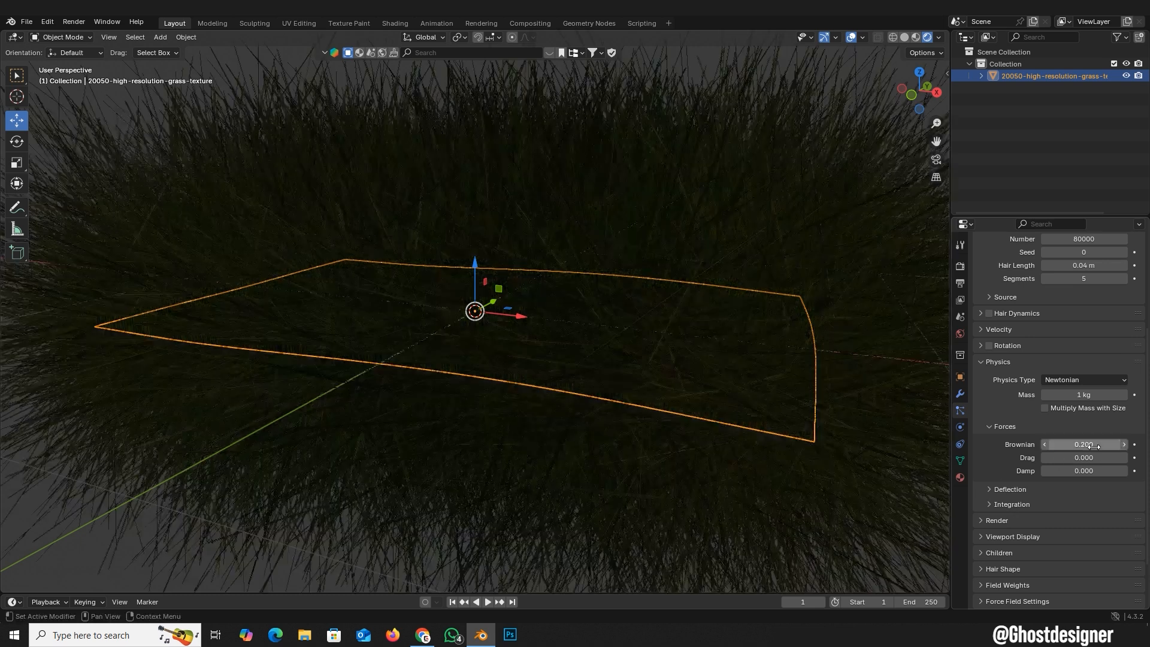
pyautogui.click(1083, 470)
pyautogui.write('0.010')
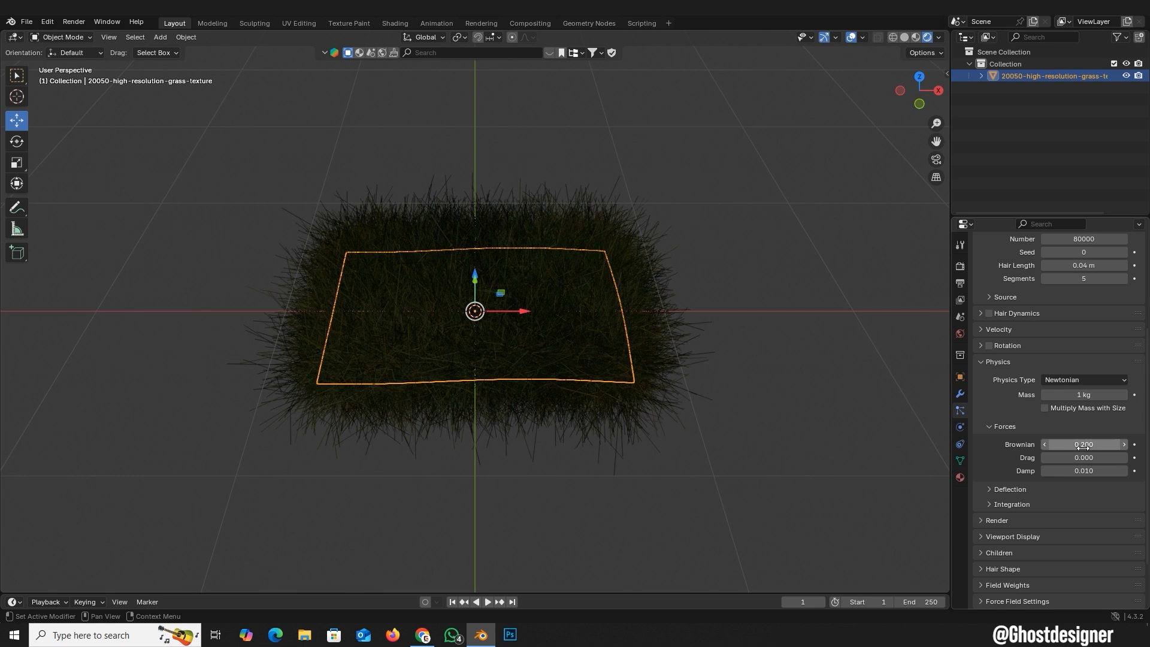
pyautogui.click(159, 37)
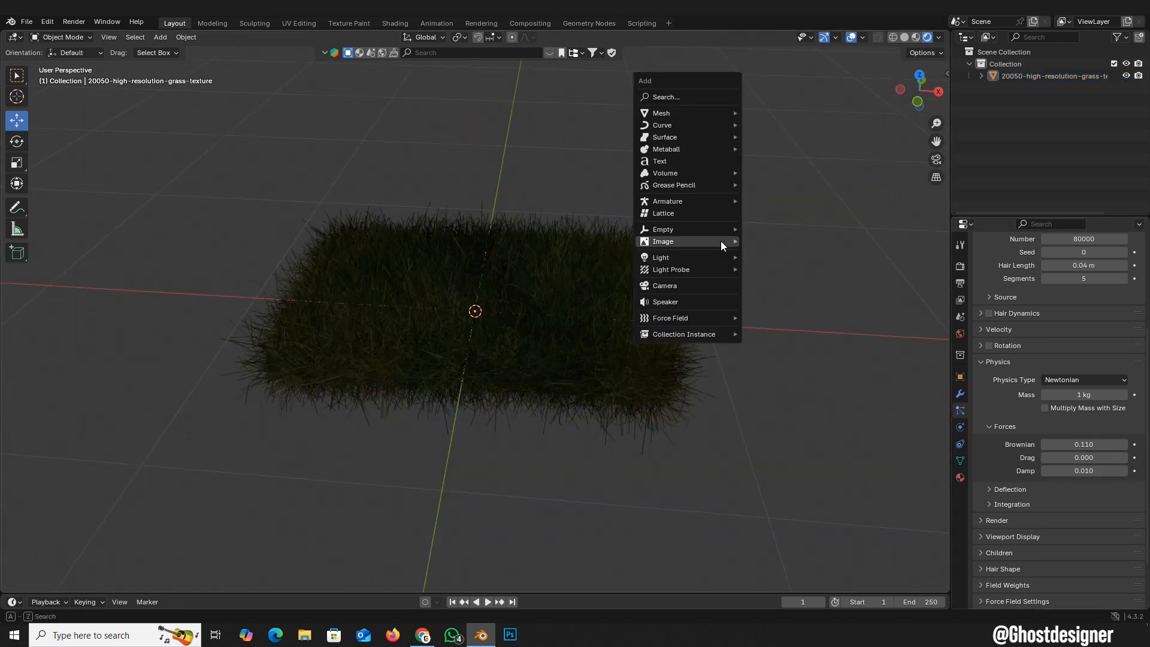